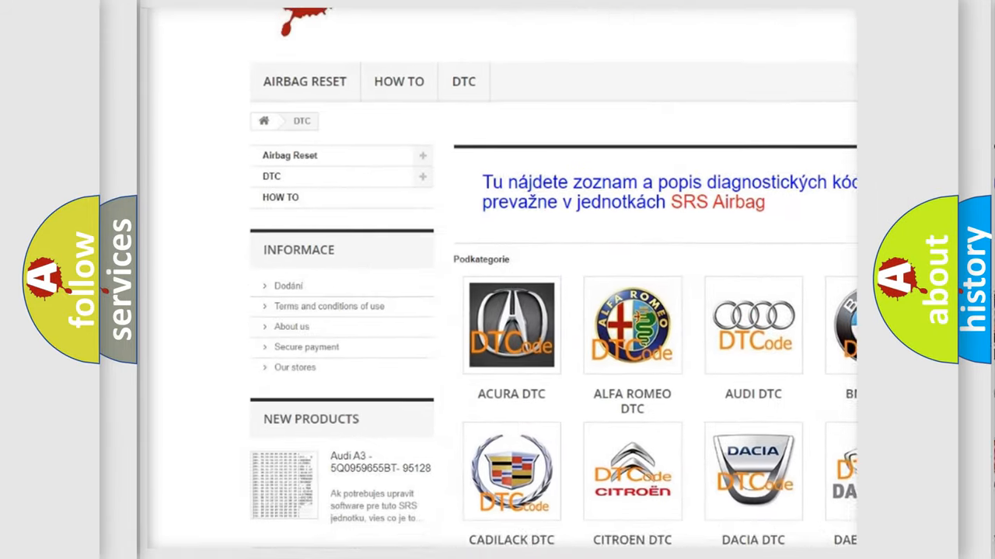
{"action": "scroll", "scroll_direction": "down", "scroll_amount": 3}
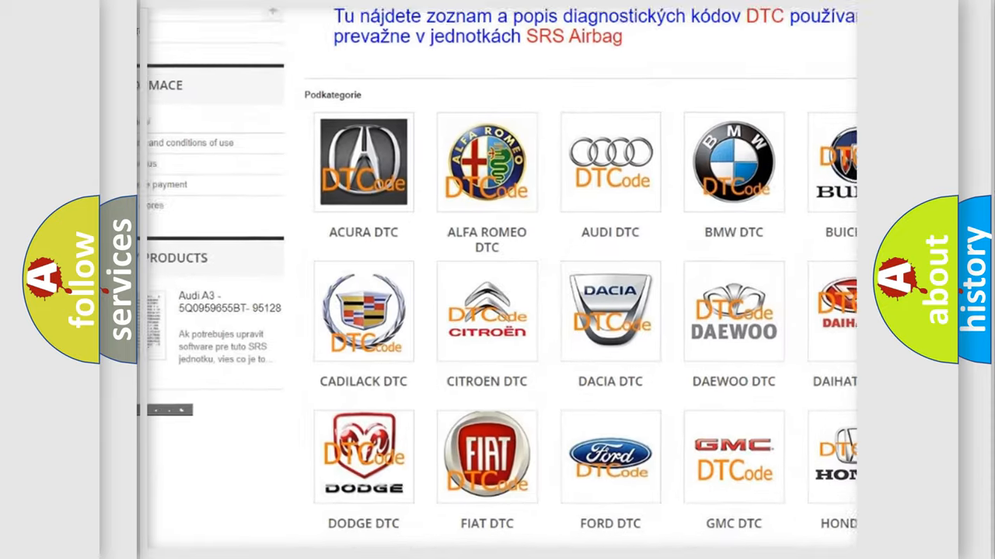
{"action": "scroll", "scroll_direction": "down", "scroll_amount": 3}
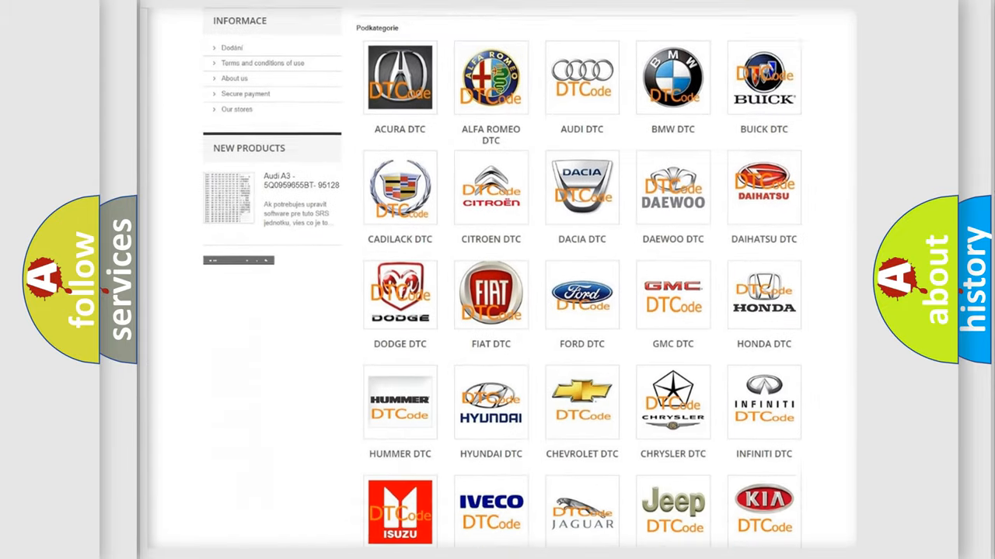
{"action": "scroll", "scroll_direction": "down", "scroll_amount": 3}
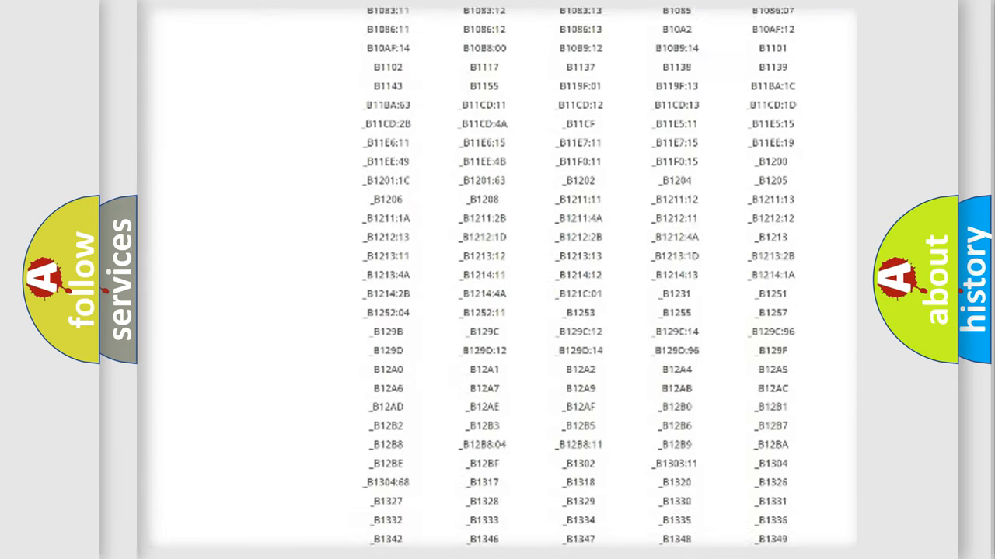
{"action": "scroll", "scroll_direction": "down", "scroll_amount": 3}
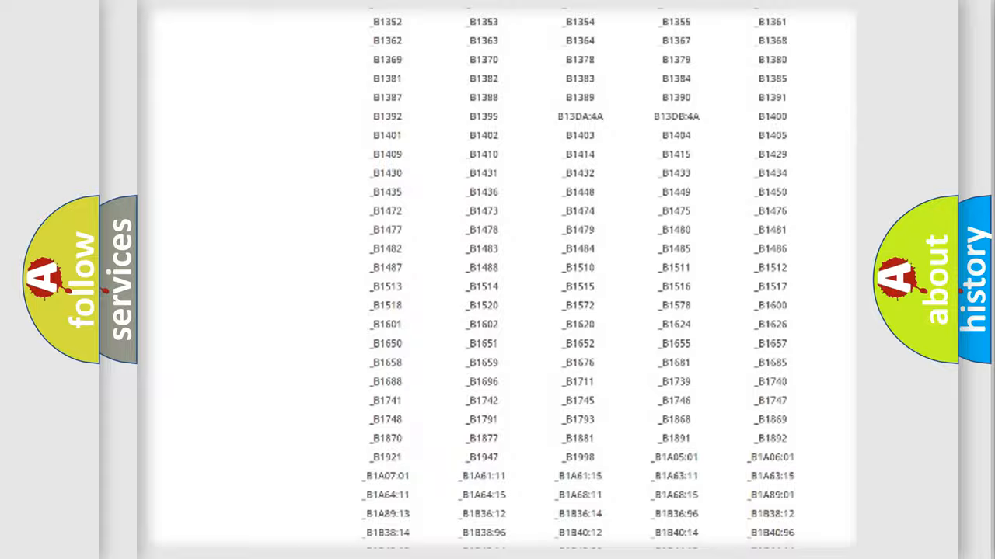